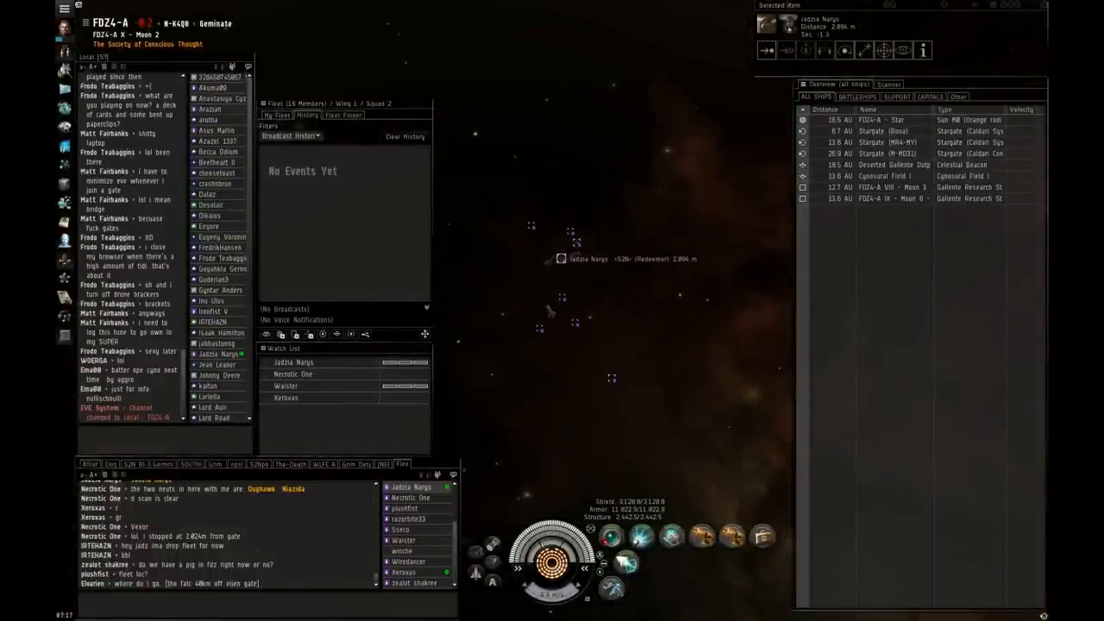
Bridge the ship from FDZ4-A to the BWF-ZZ stargate via the fleet member's ship.
right_click(561, 258)
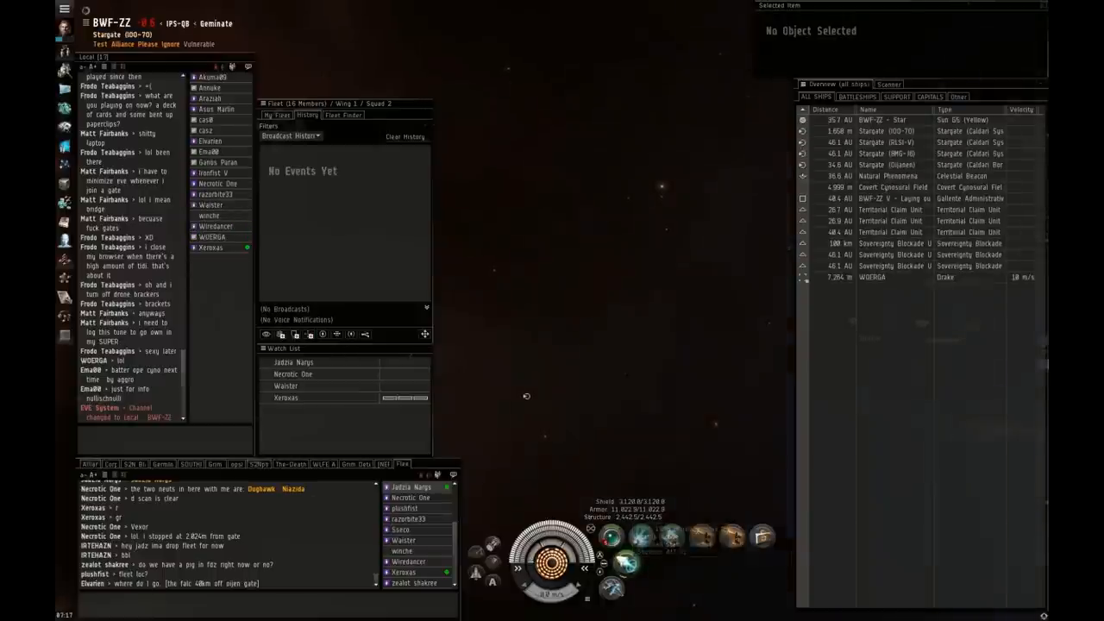
Lock and warp-scramble the Drake WOERGA, then orbit it at 500 m.
left_click(871, 277)
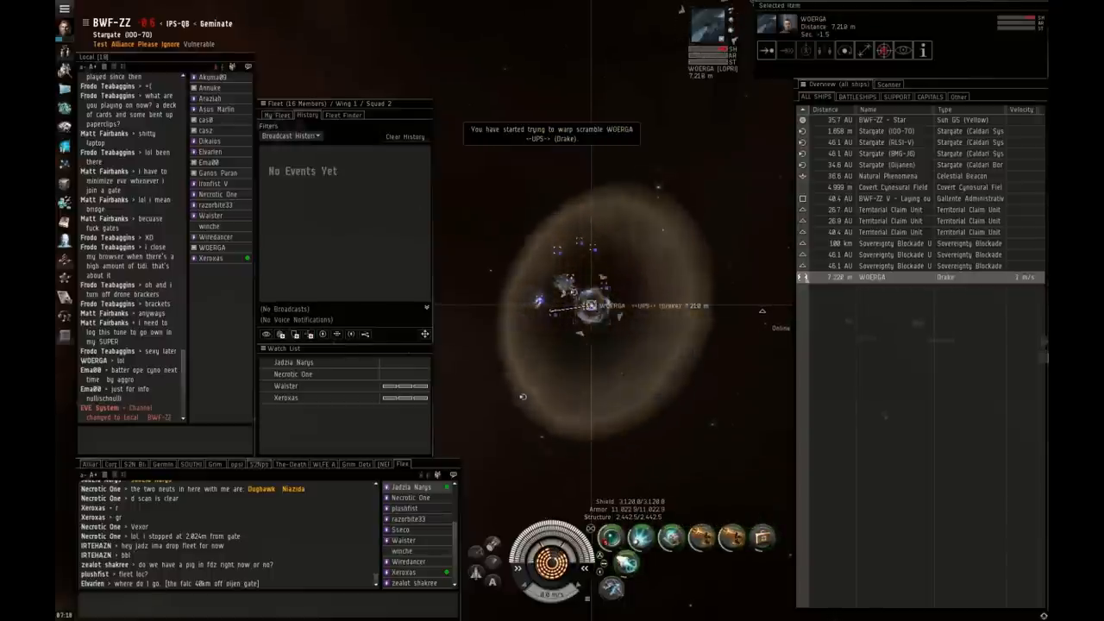
left_click(883, 50)
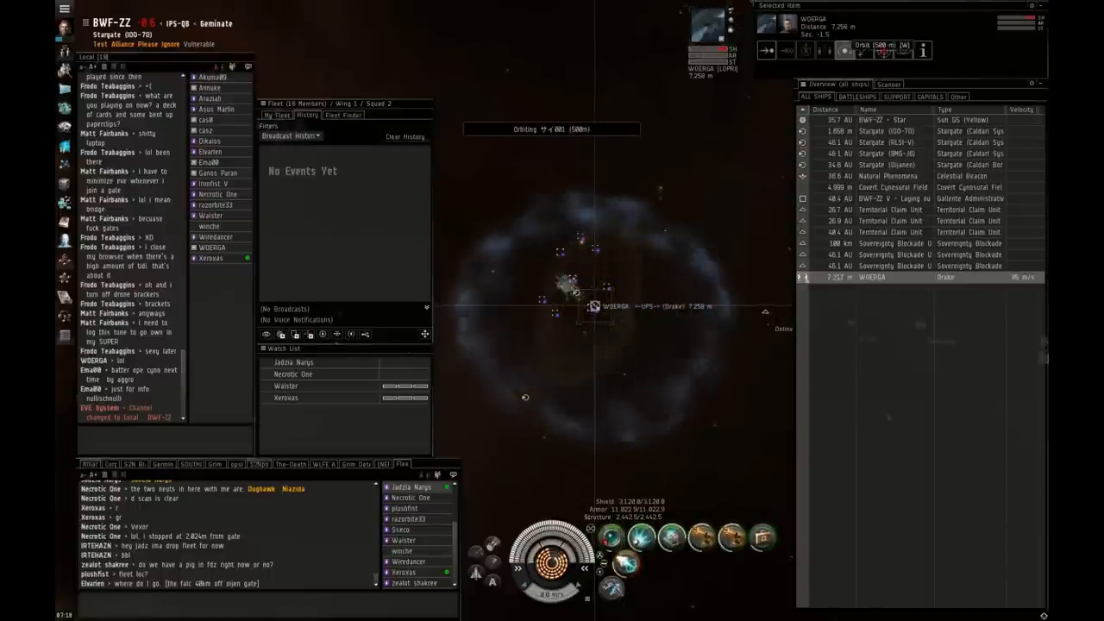
right_click(803, 34)
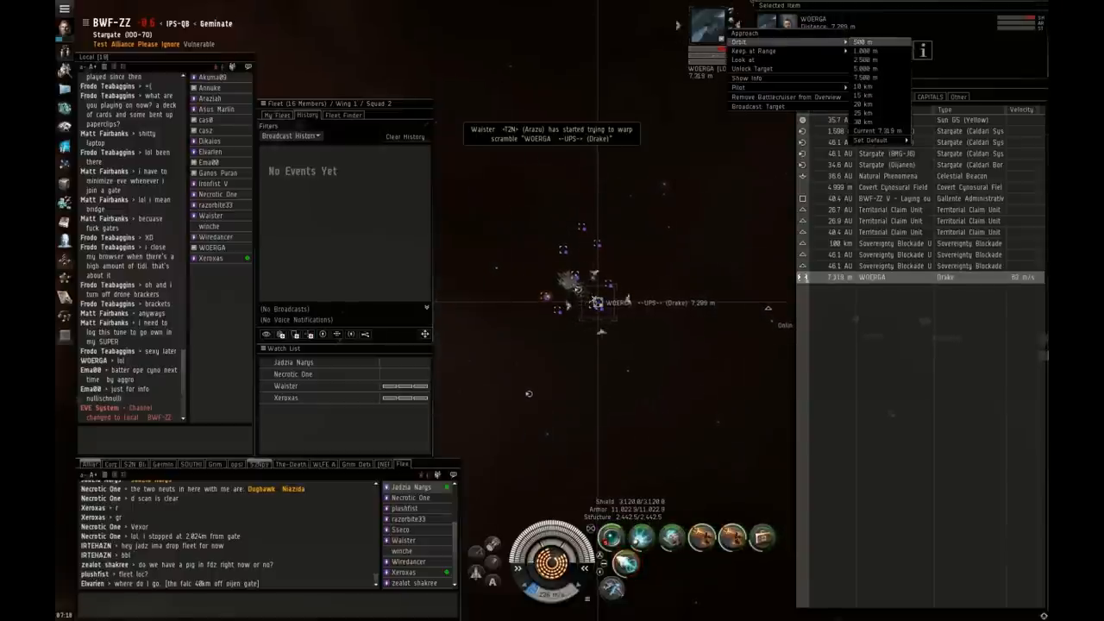